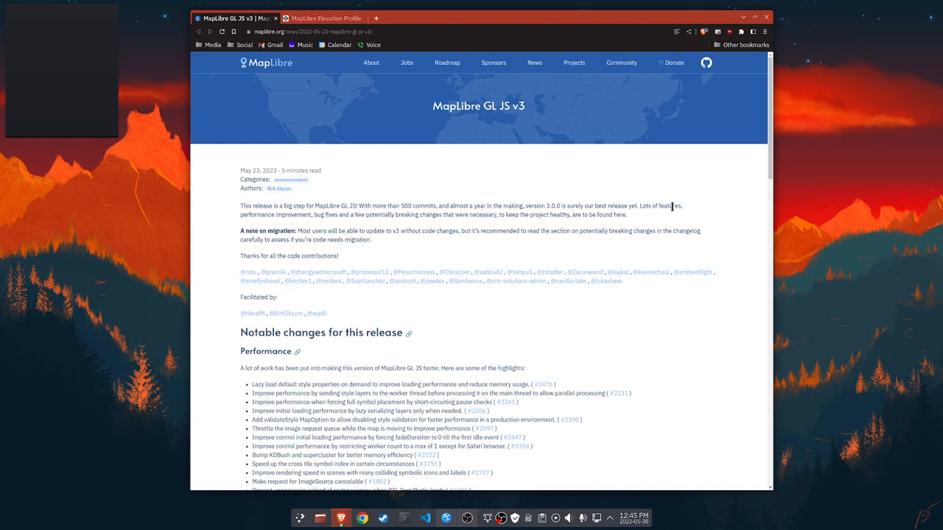
Highlight the queryTerrainElevation entry in the Terrain 3D section, then switch to the elevation profile pen.
scroll(down, 3)
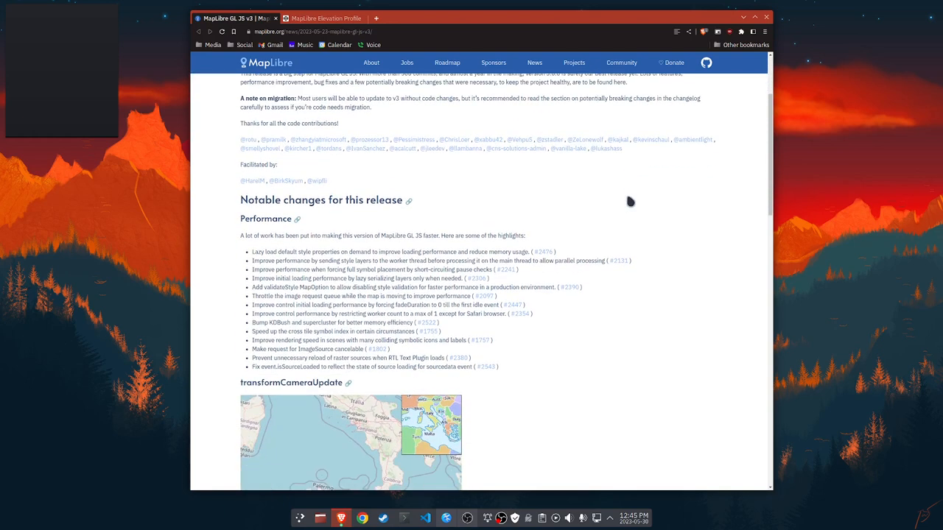
scroll(down, 3)
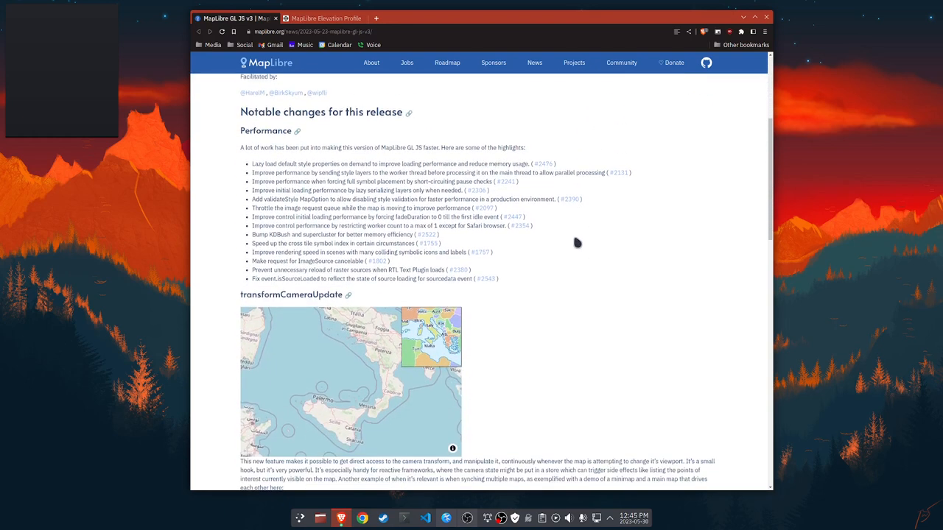
scroll(down, 3)
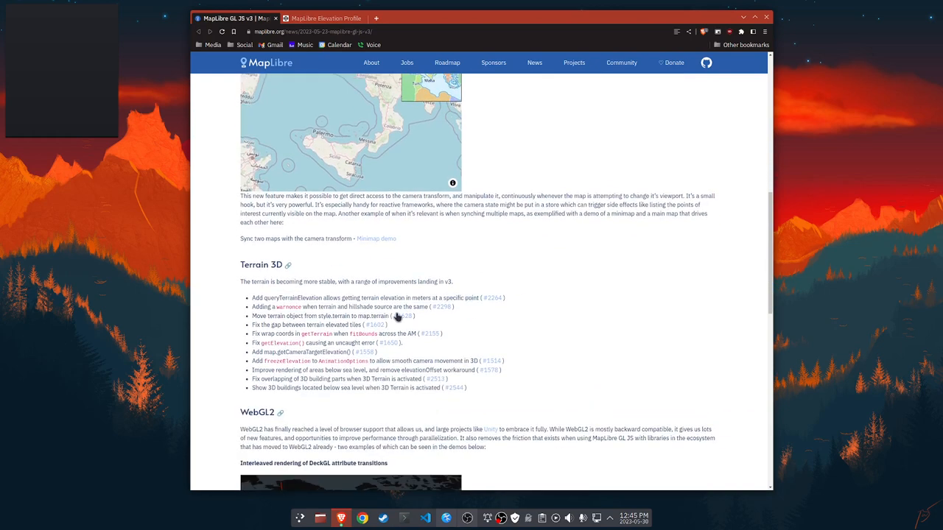
double_click(292, 298)
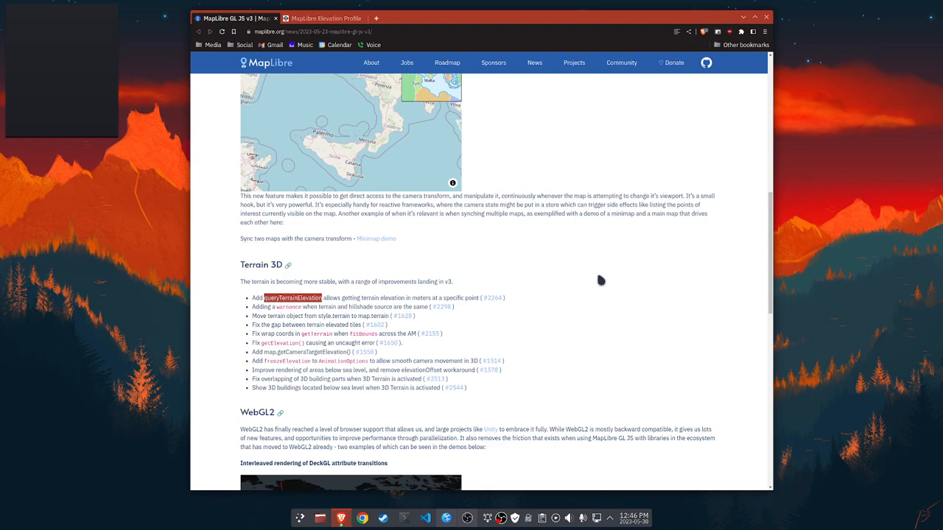
click(324, 18)
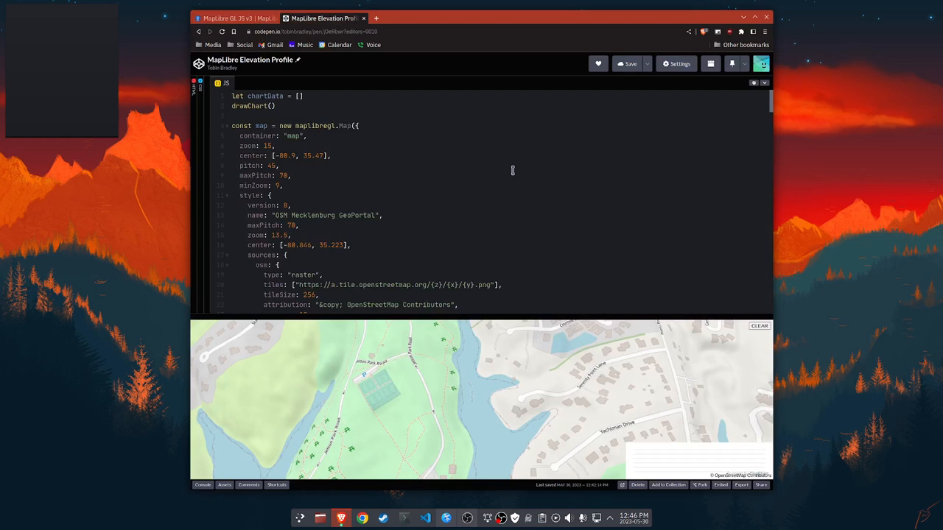
mouse_move(487, 171)
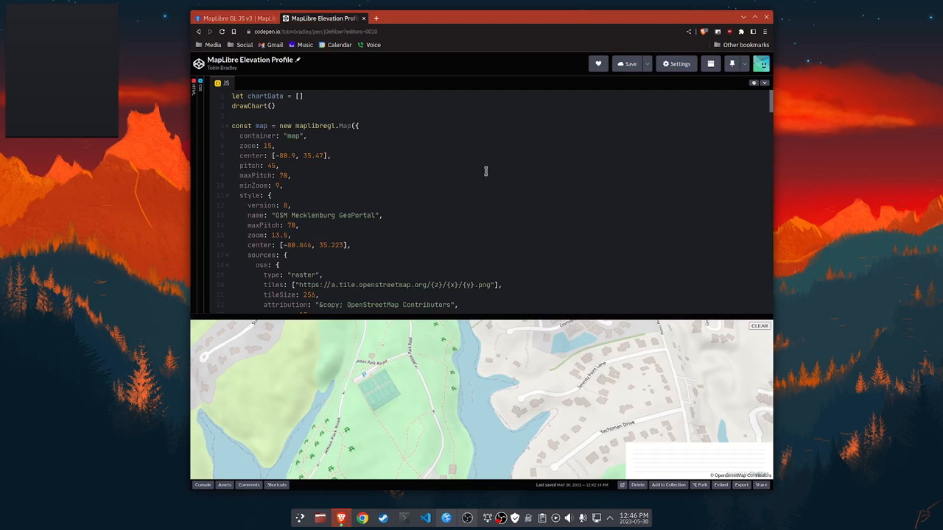
mouse_move(451, 175)
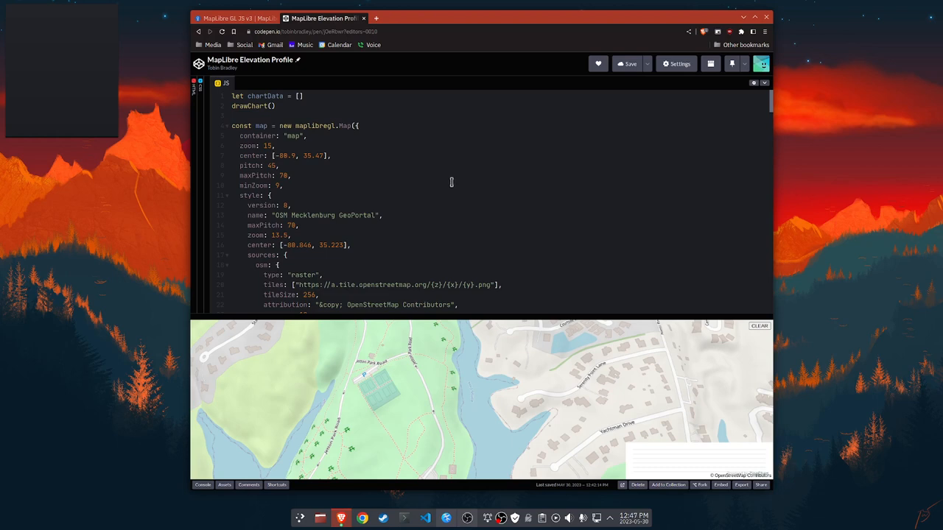
mouse_move(524, 241)
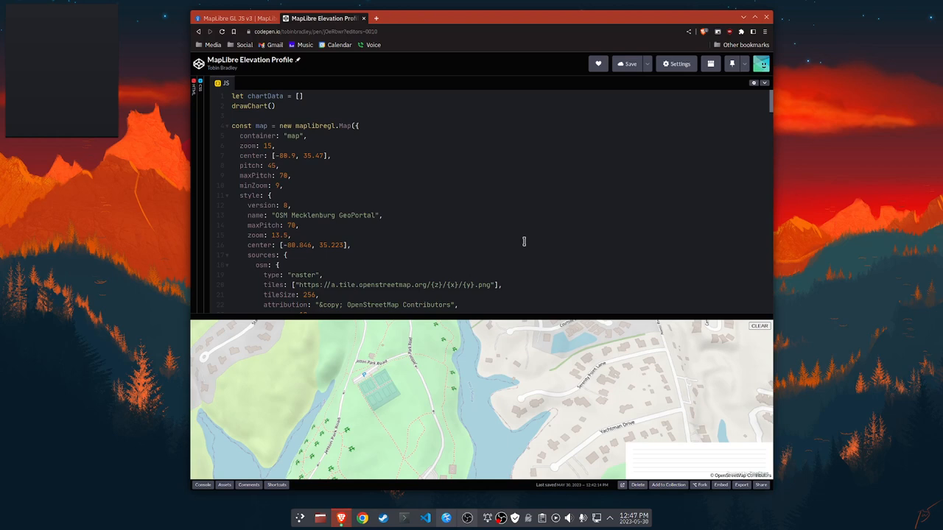
mouse_move(382, 173)
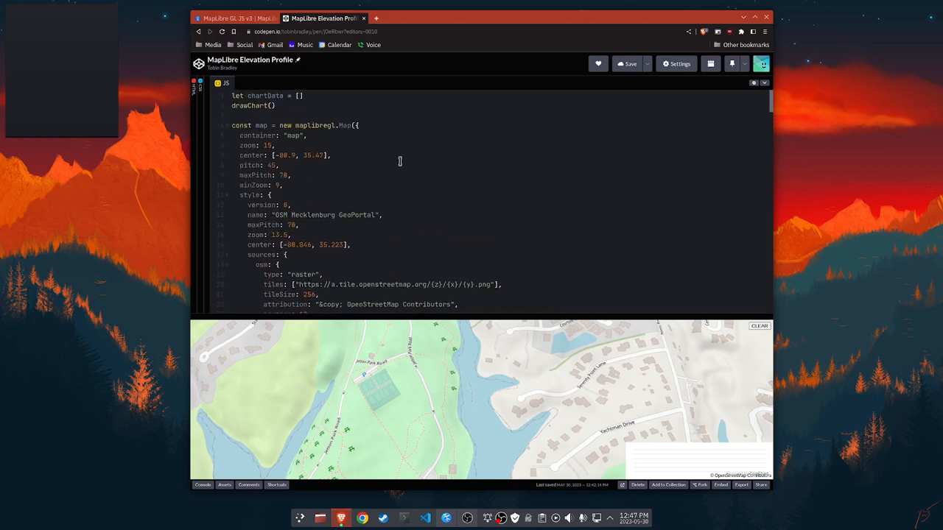
scroll(down, 3)
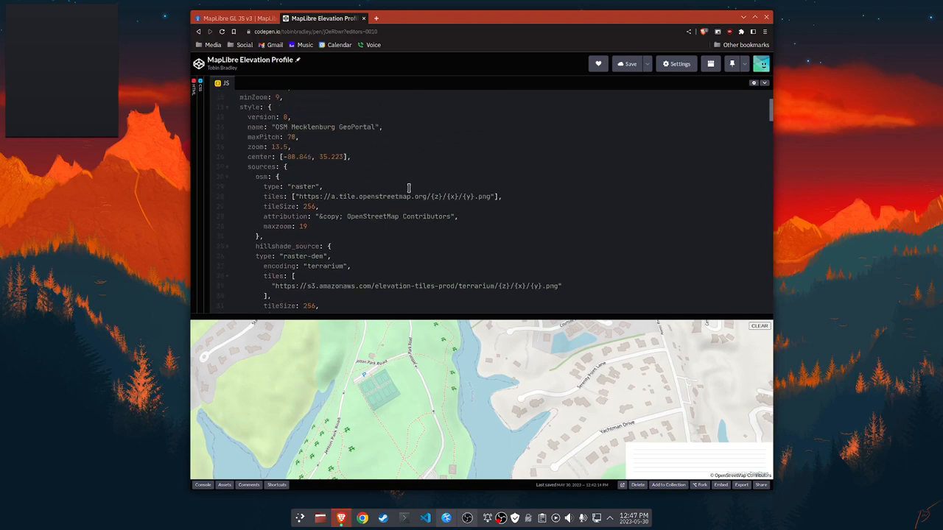
scroll(down, 3)
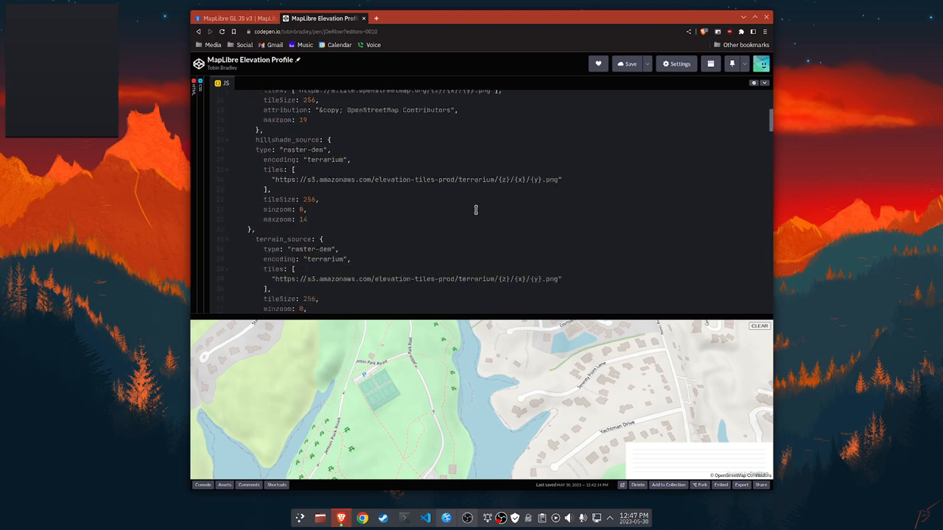
scroll(down, 3)
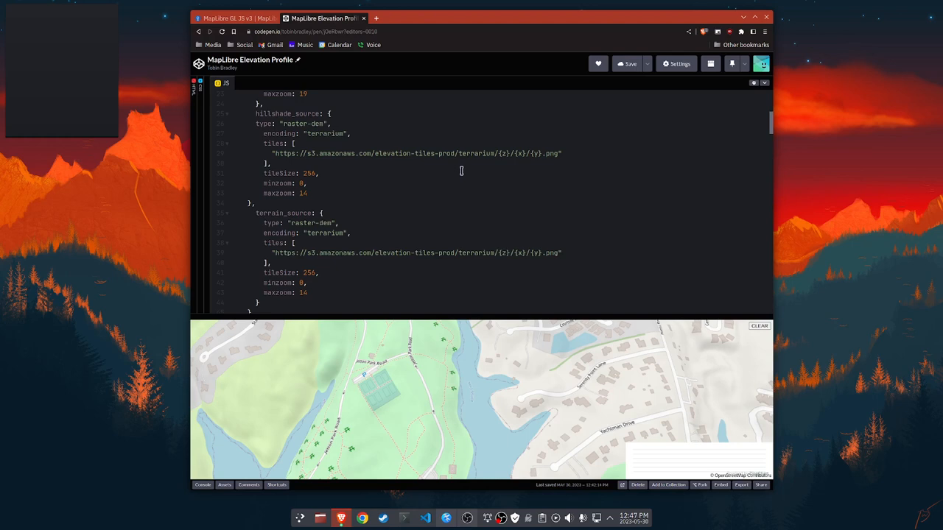
scroll(down, 3)
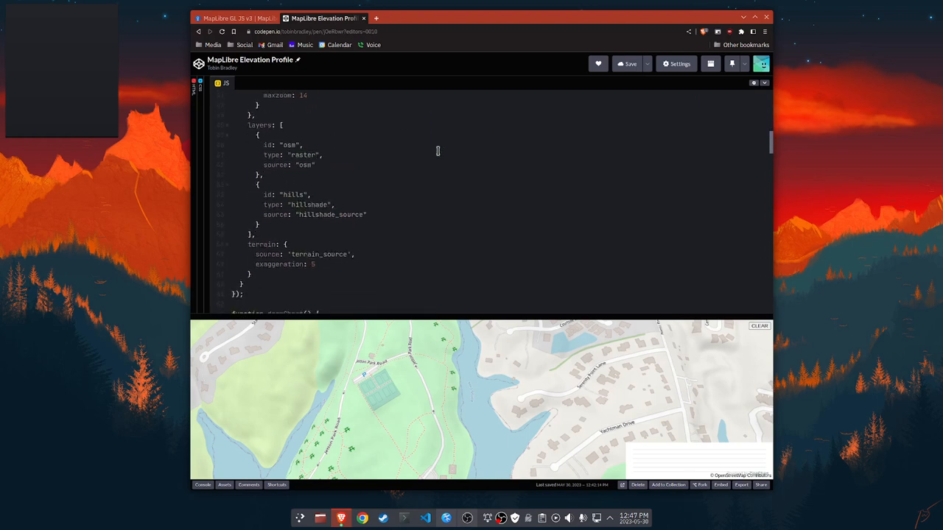
scroll(down, 3)
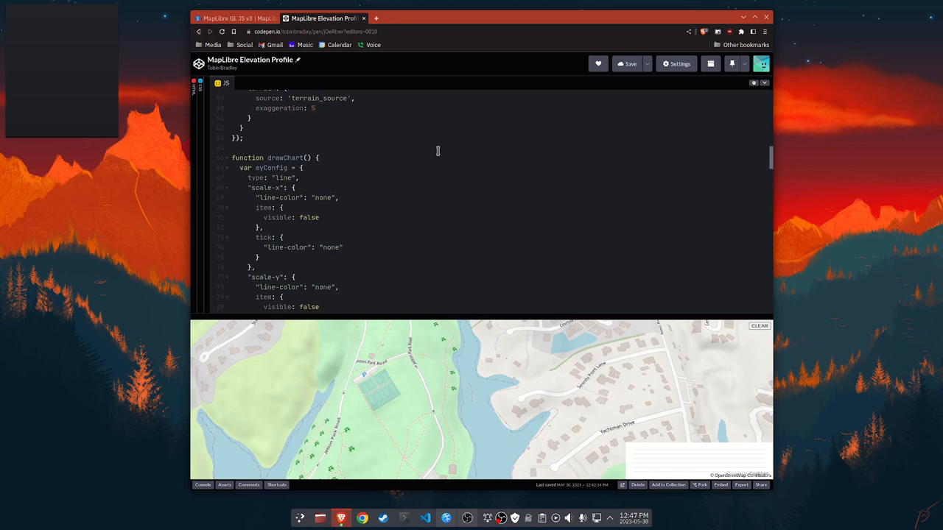
mouse_move(398, 165)
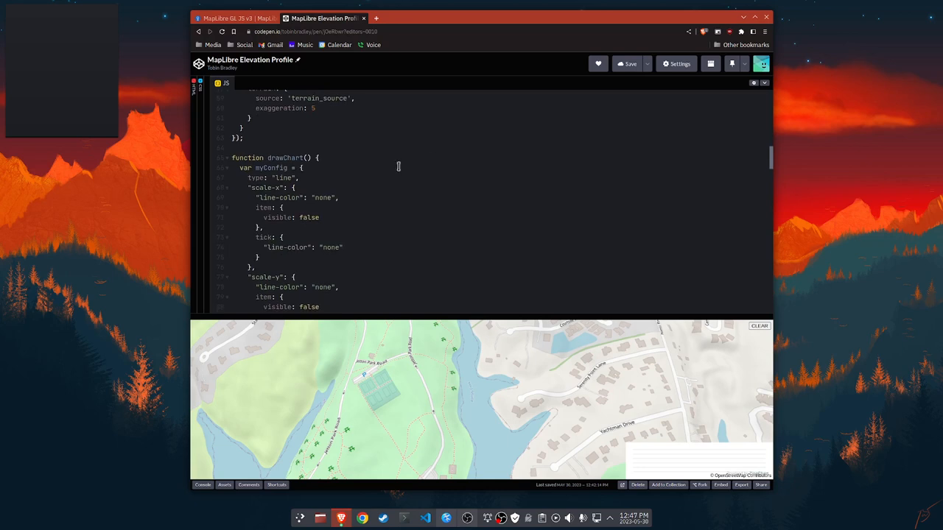
scroll(down, 3)
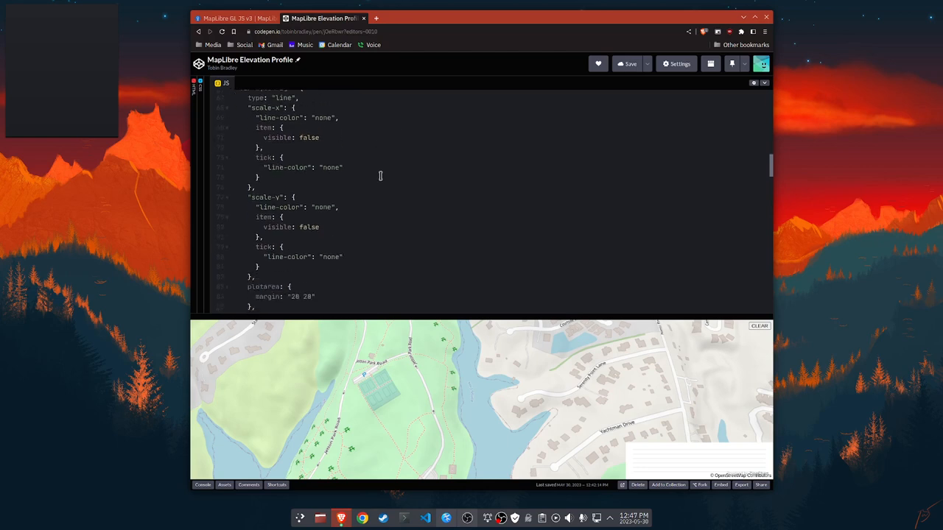
scroll(down, 3)
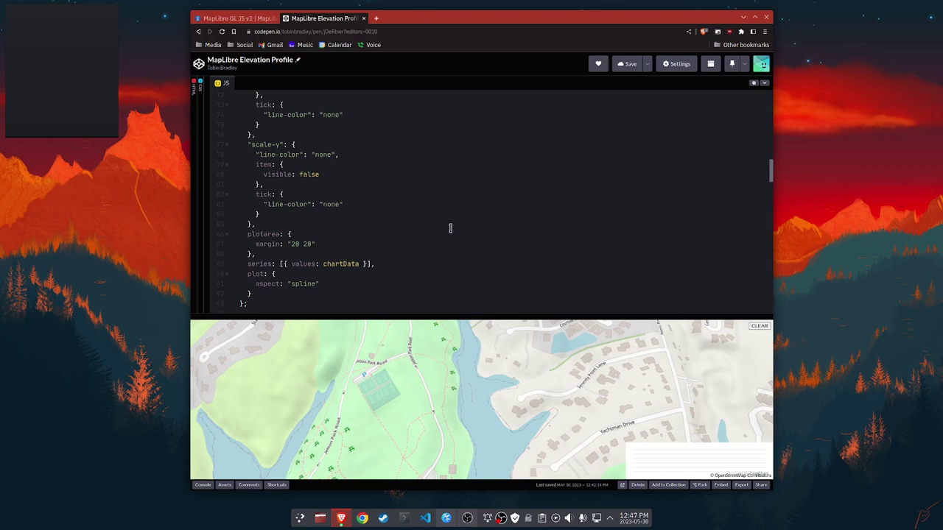
mouse_move(417, 198)
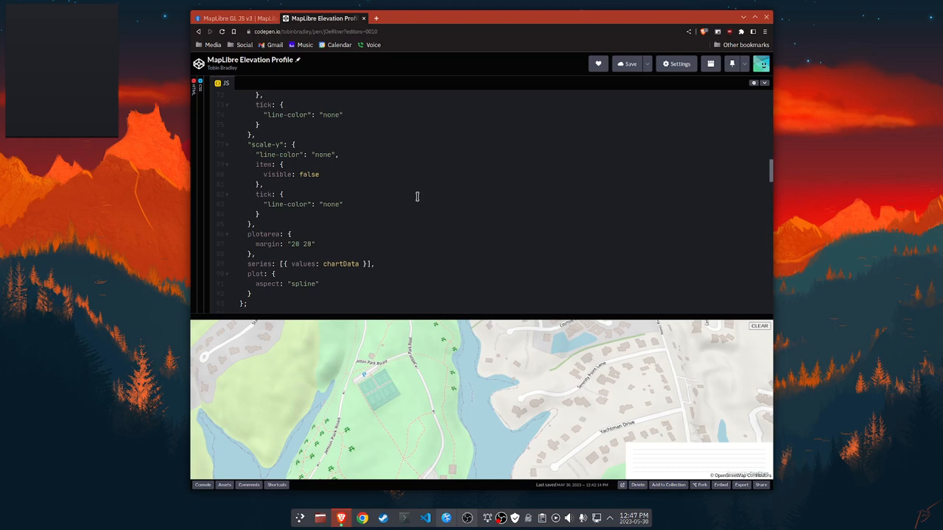
scroll(down, 3)
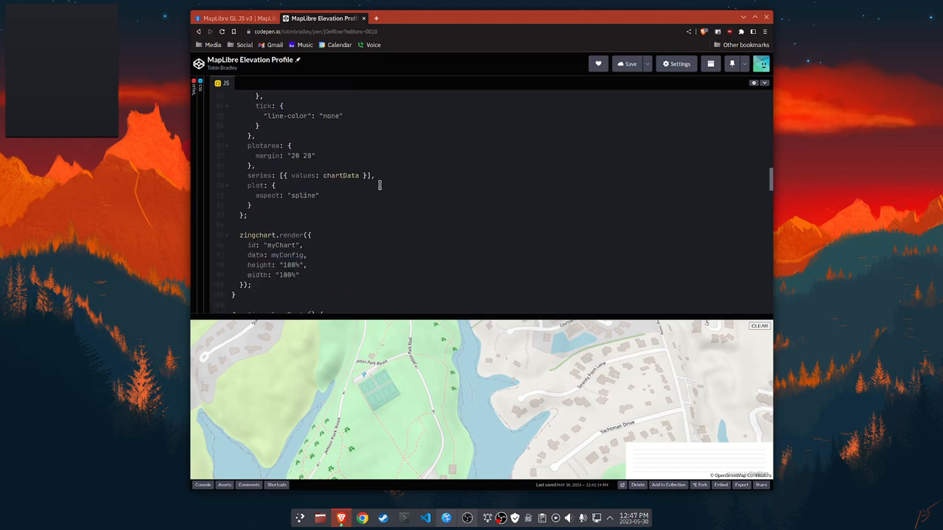
scroll(down, 3)
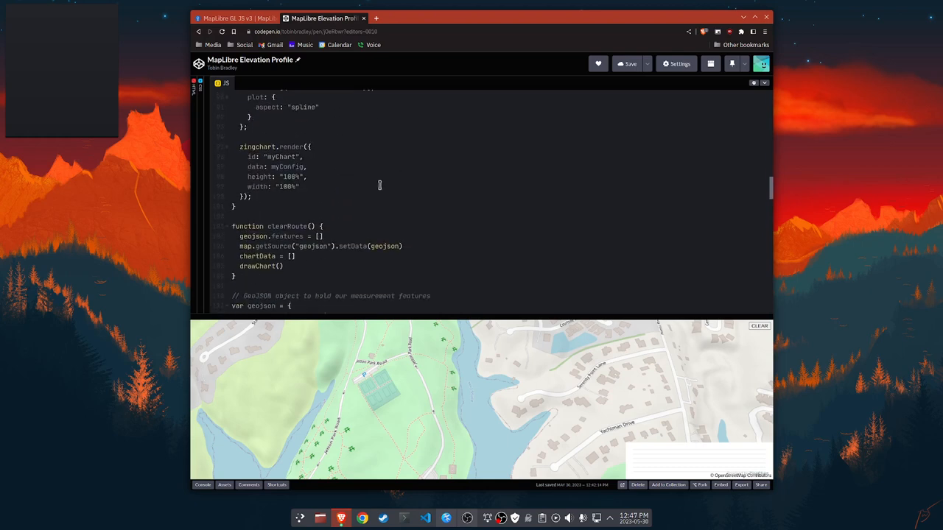
scroll(down, 3)
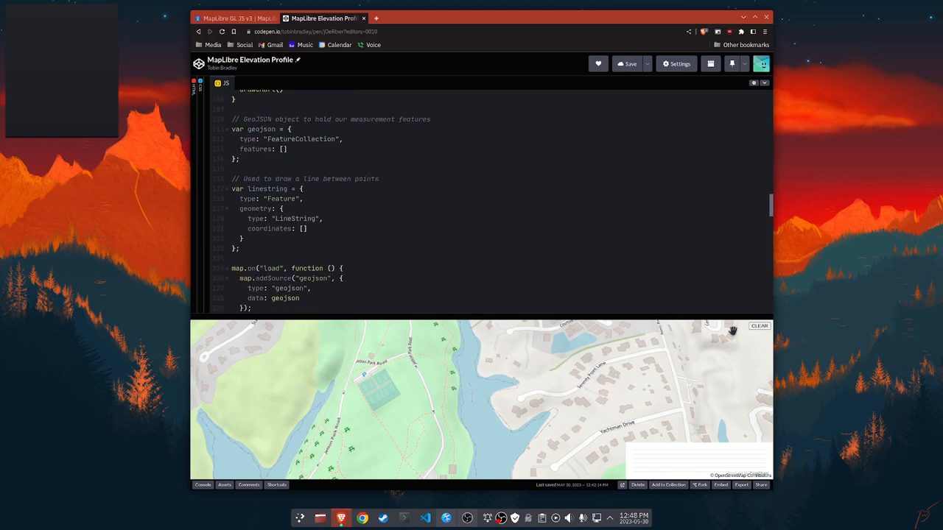
scroll(up, 3)
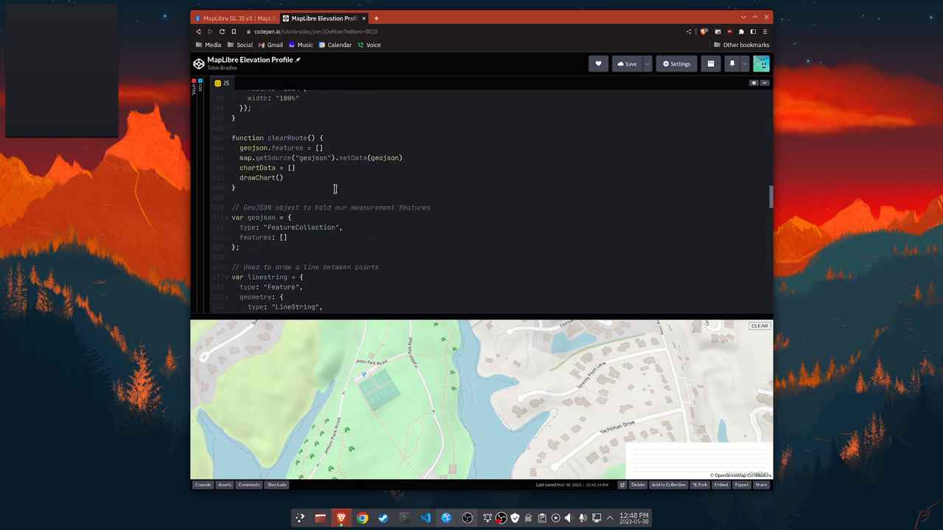
scroll(up, 3)
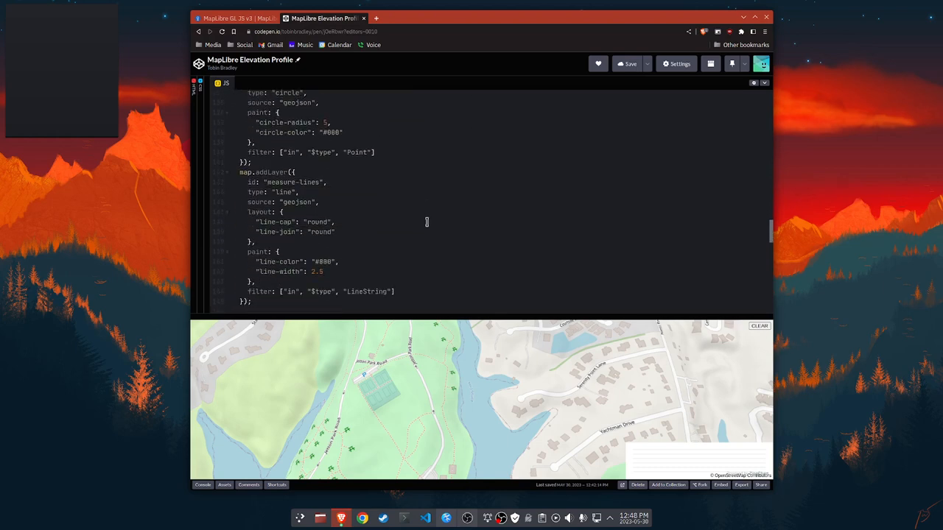
scroll(up, 3)
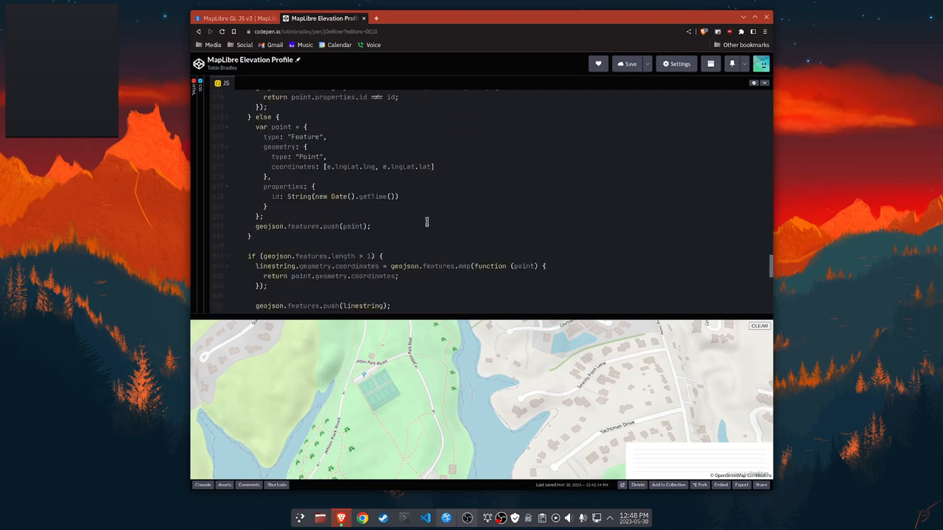
scroll(down, 3)
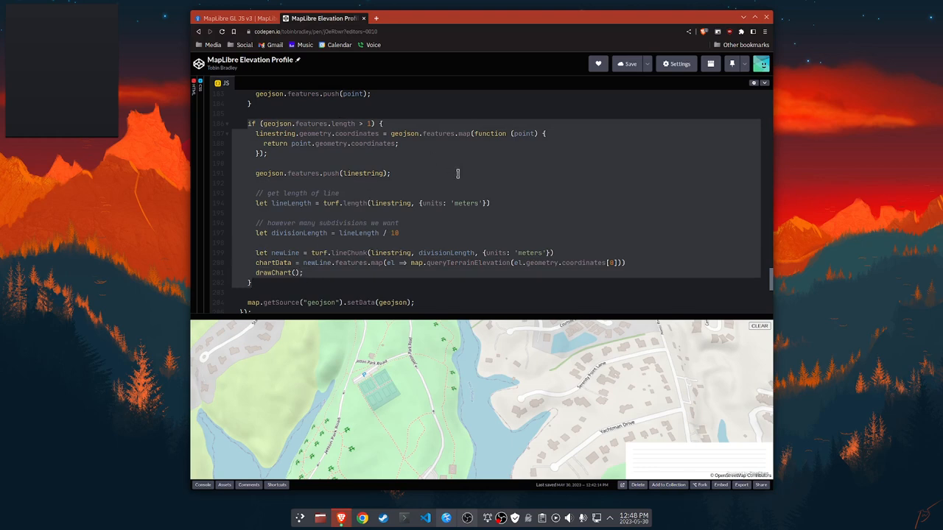
mouse_move(454, 171)
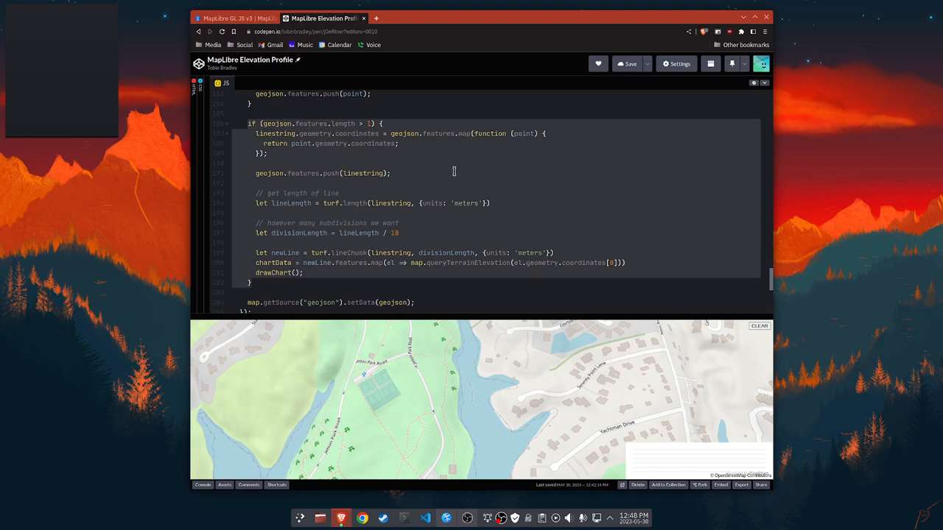
mouse_move(369, 144)
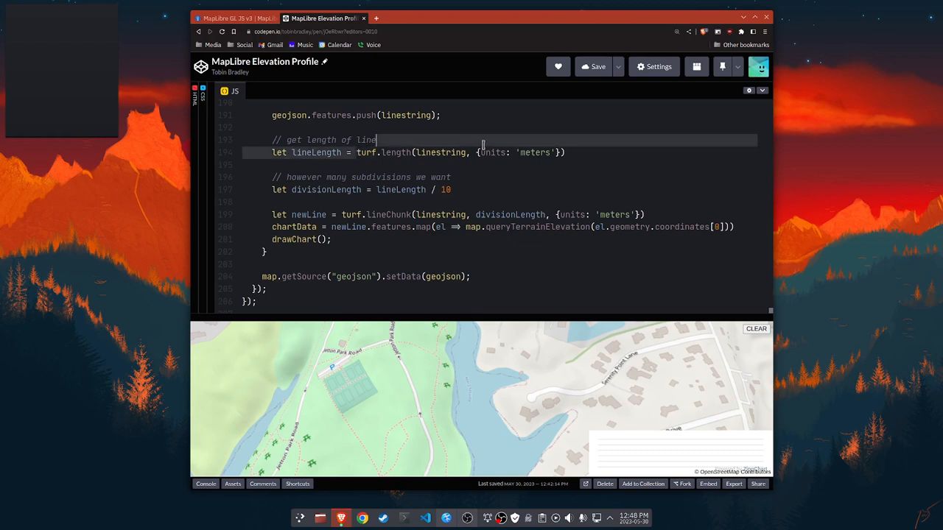
Change the subdivision divisor from lineLength / 10 to lineLength / 20.
click(580, 152)
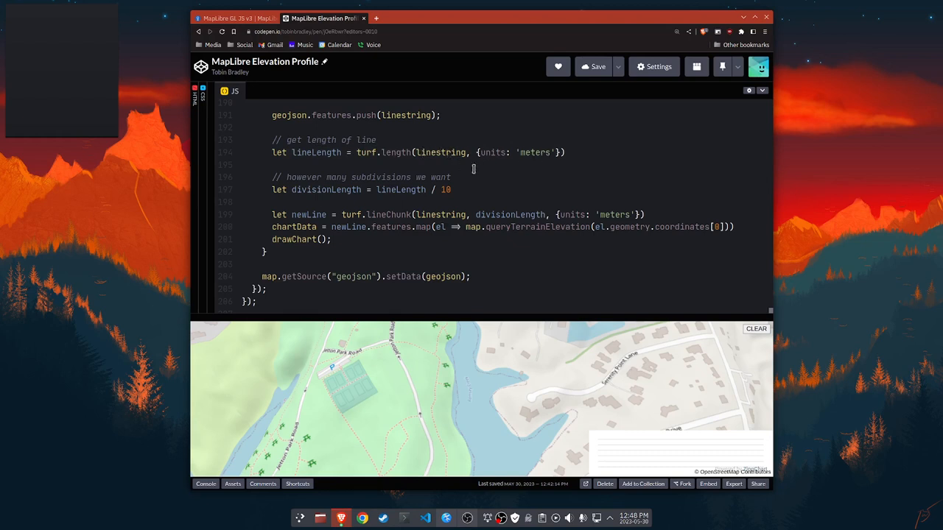
mouse_move(489, 183)
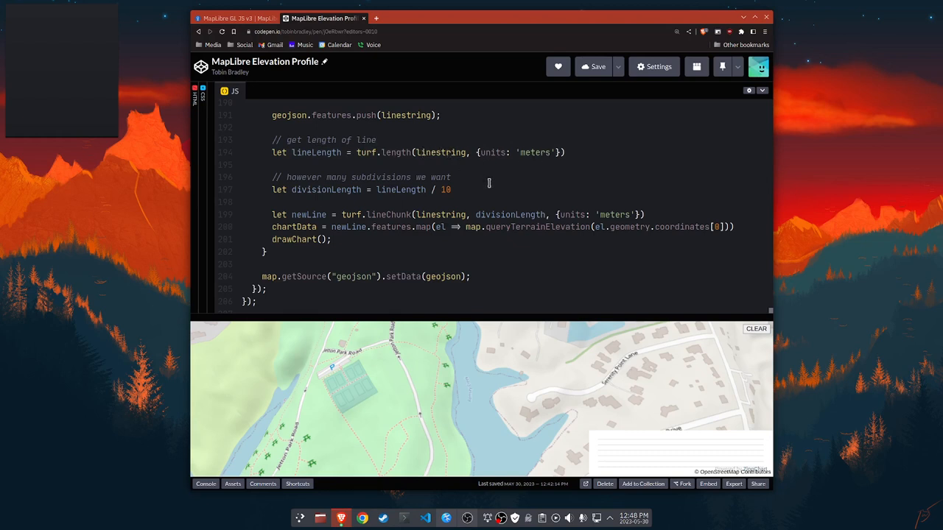
mouse_move(478, 182)
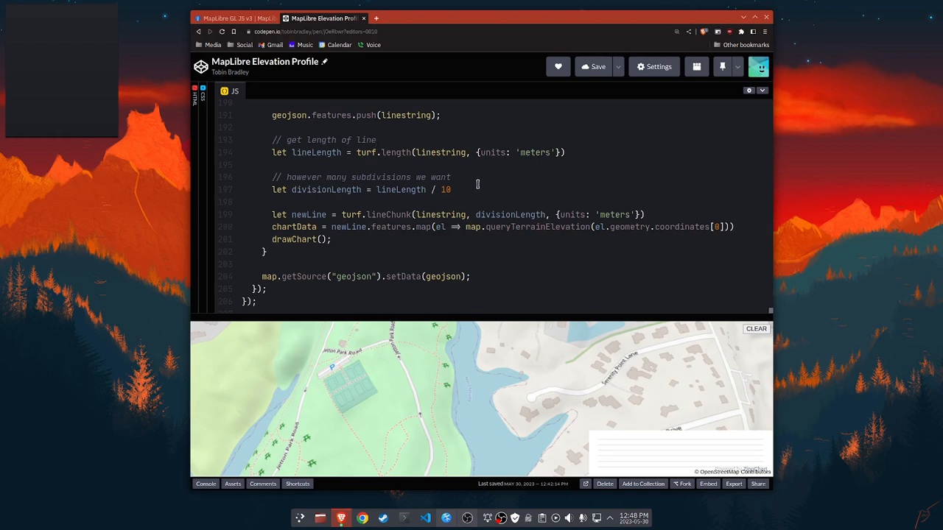
mouse_move(457, 183)
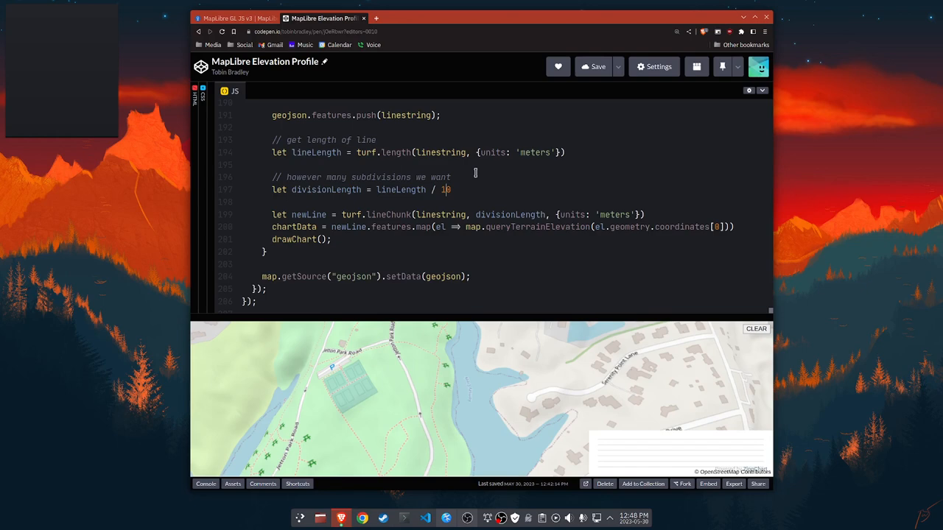
text(20)
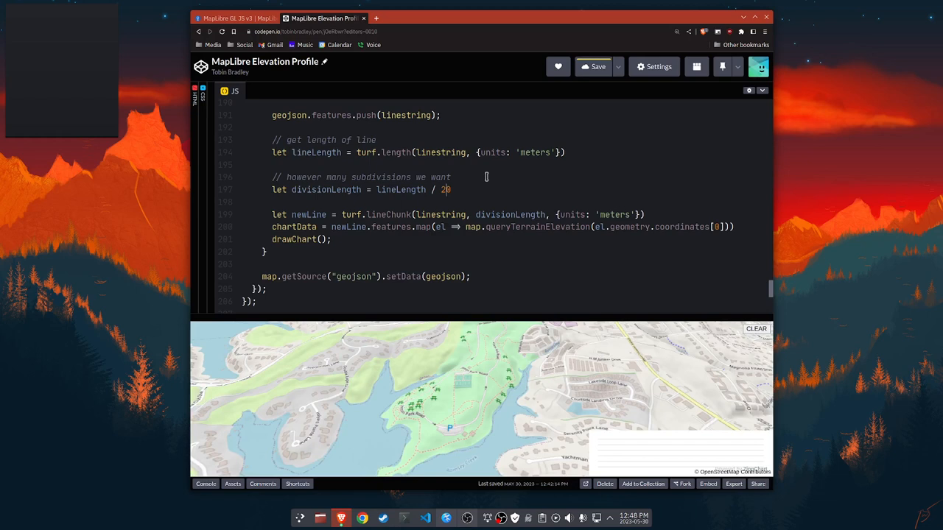
mouse_move(389, 227)
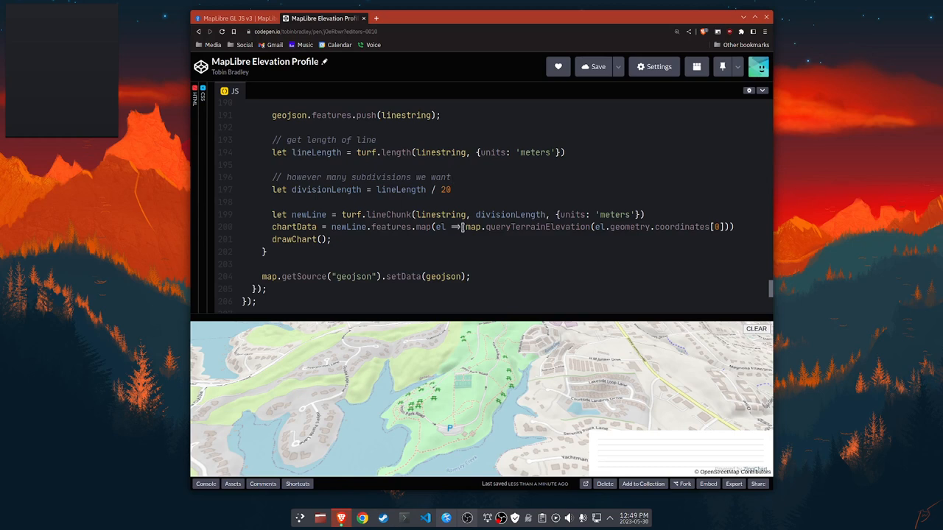
click(451, 177)
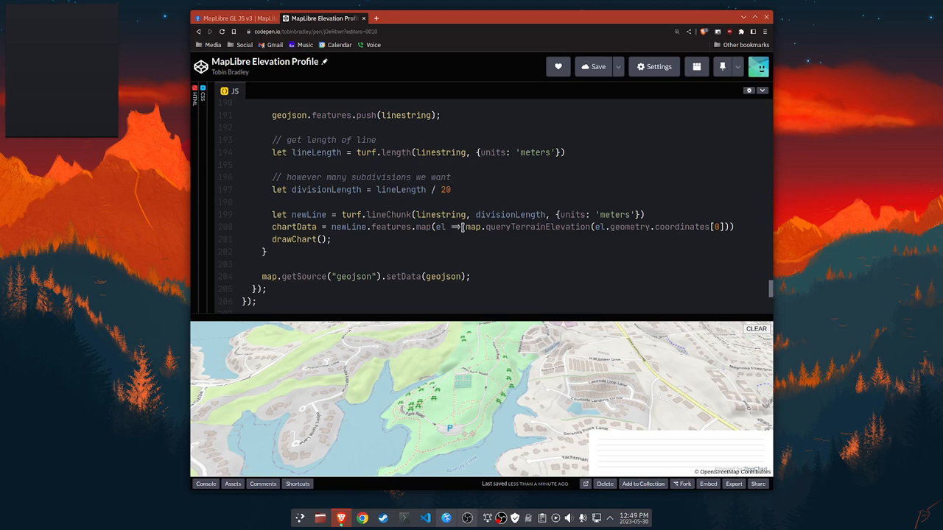
mouse_move(593, 256)
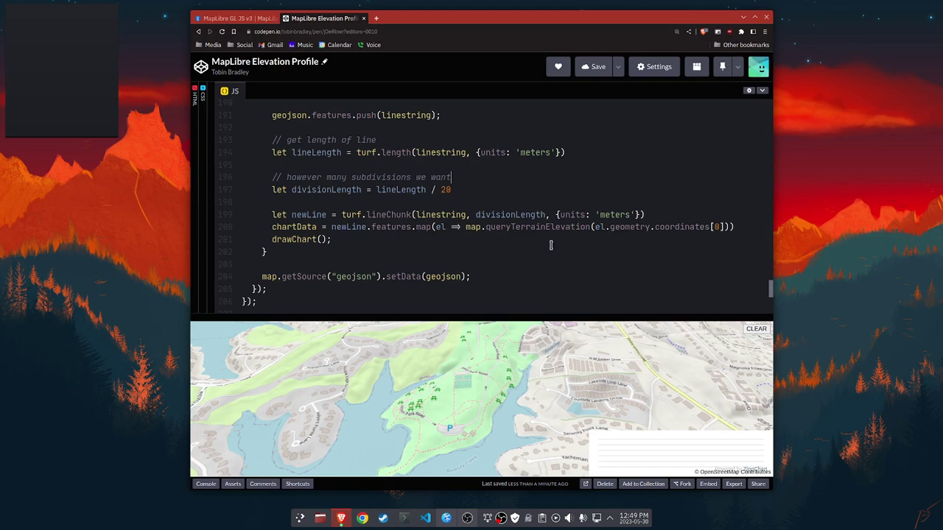
mouse_move(551, 230)
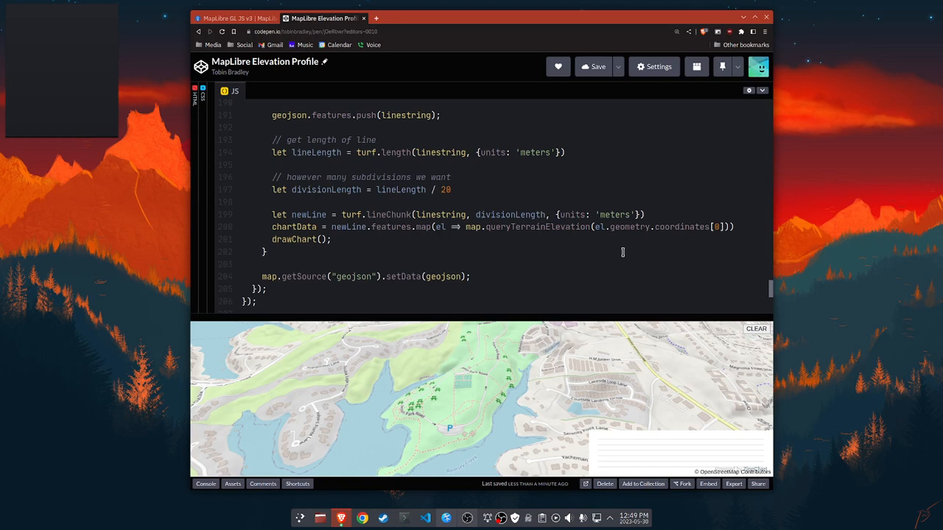
mouse_move(701, 238)
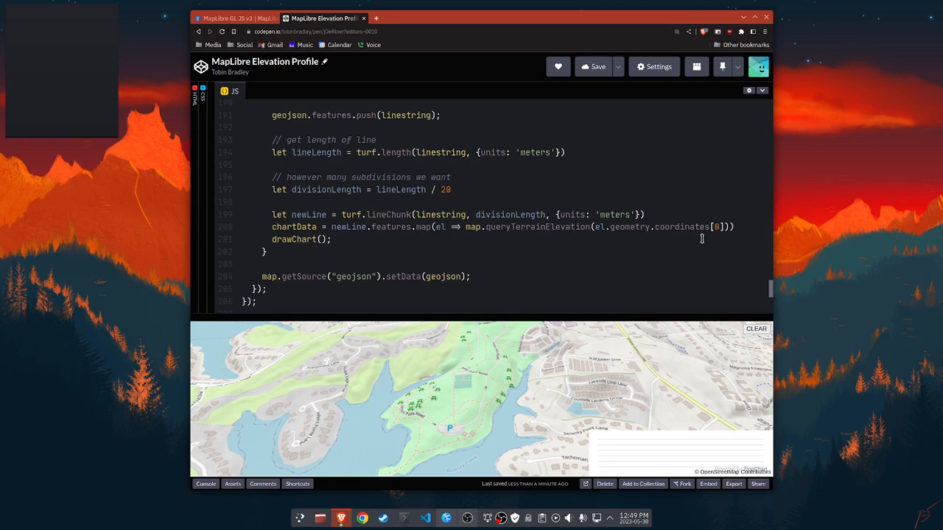
mouse_move(504, 227)
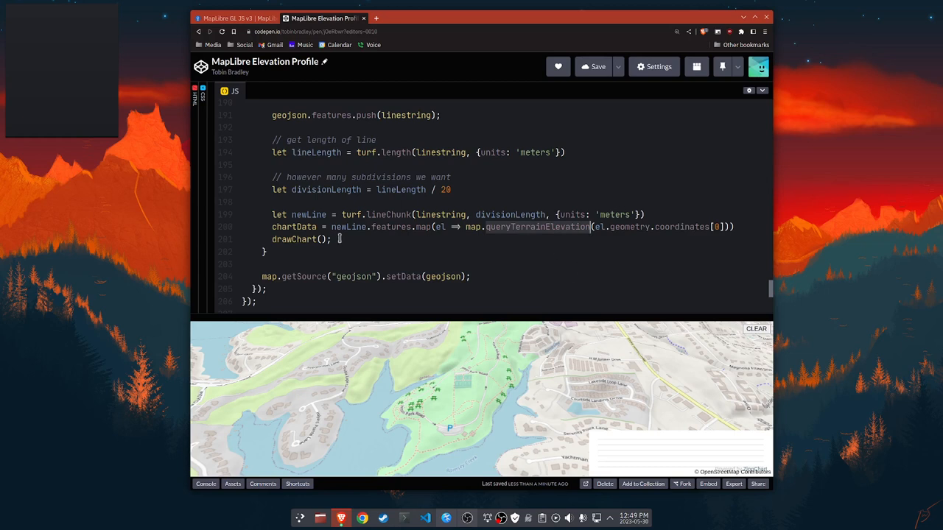
double_click(294, 227)
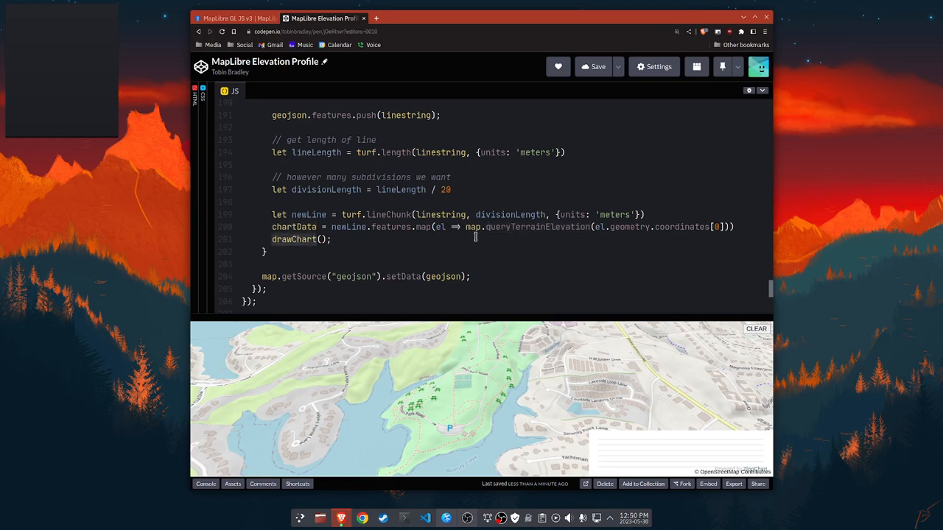
mouse_move(494, 254)
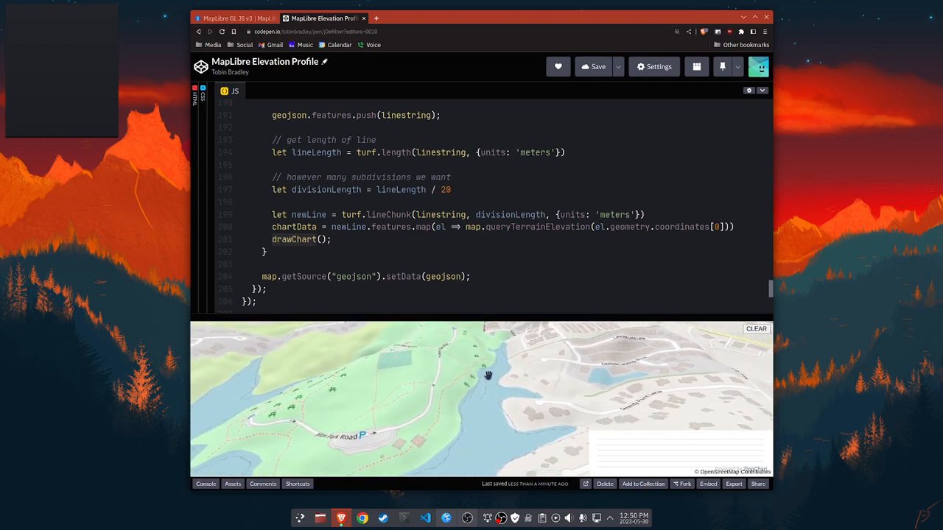
Pan the preview map to frame the lake for drawing the route line.
drag(488, 376, 506, 386)
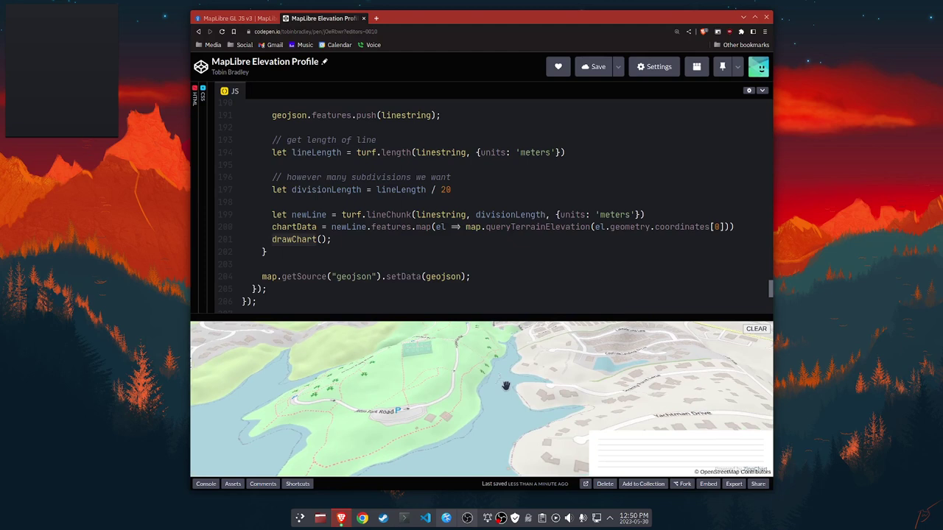
drag(507, 386, 474, 402)
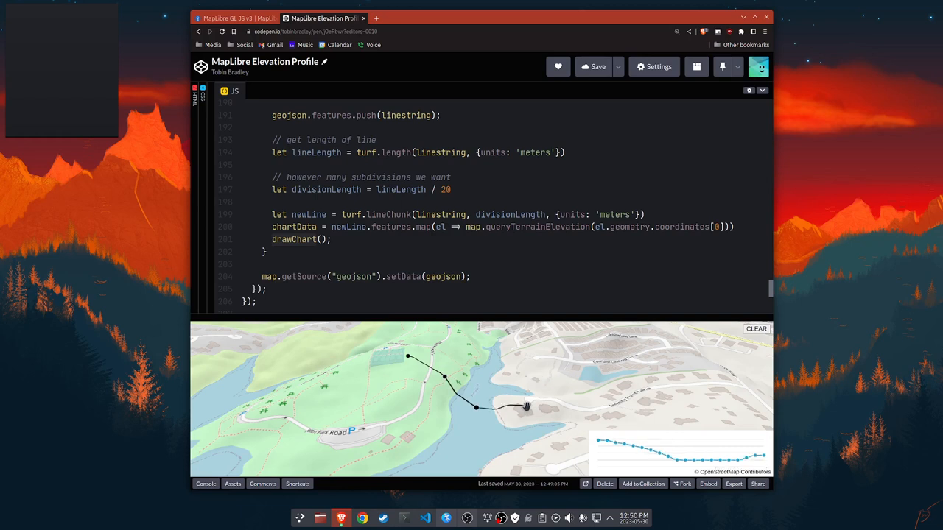
mouse_move(615, 336)
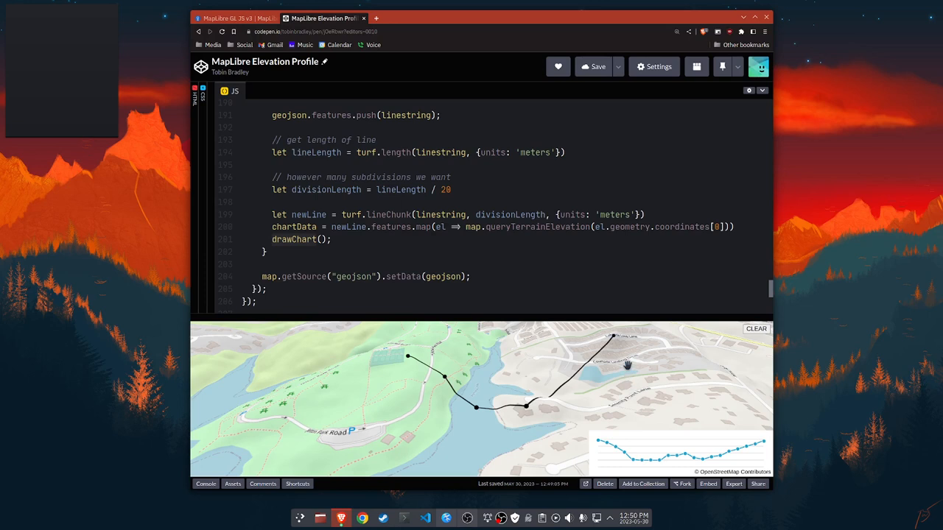
mouse_move(518, 365)
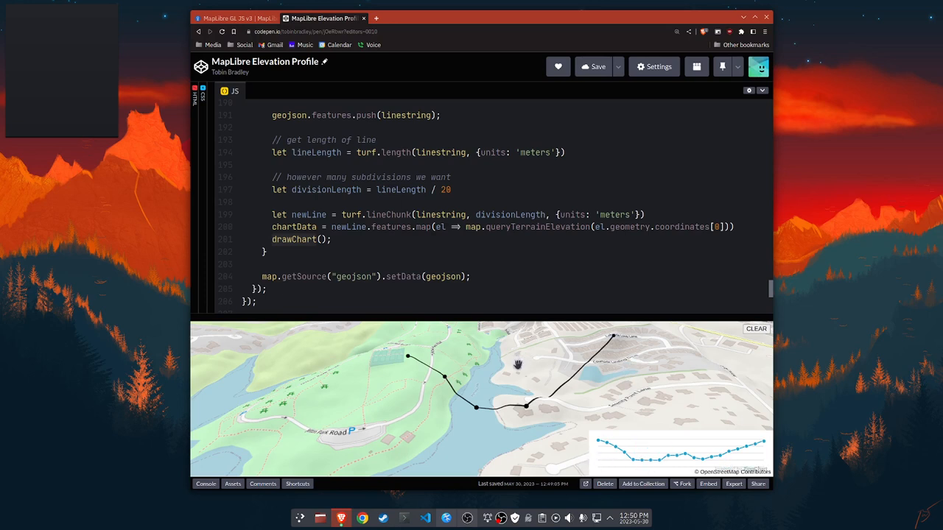
mouse_move(462, 406)
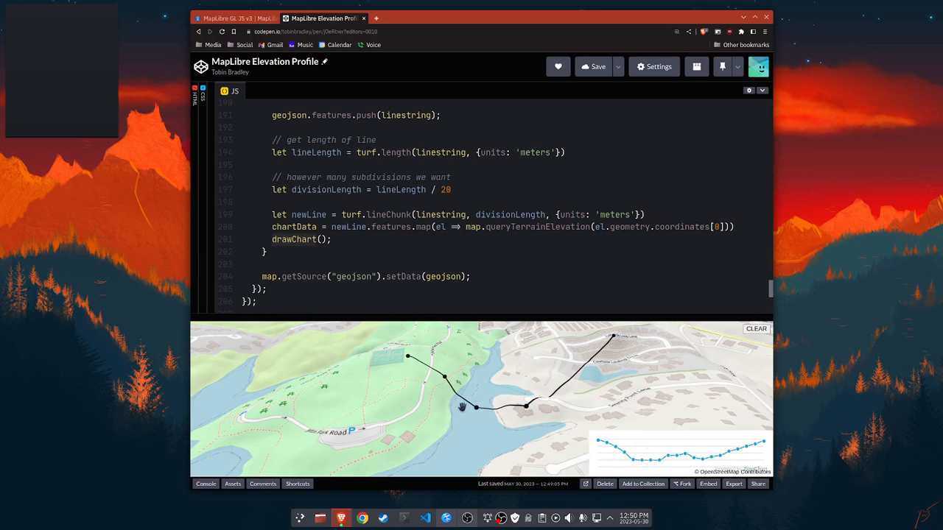
mouse_move(513, 426)
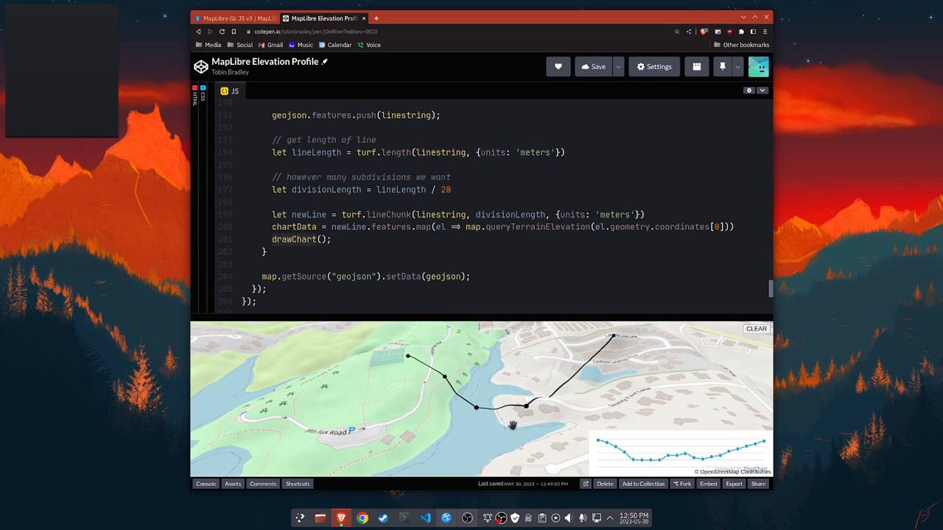
mouse_move(489, 395)
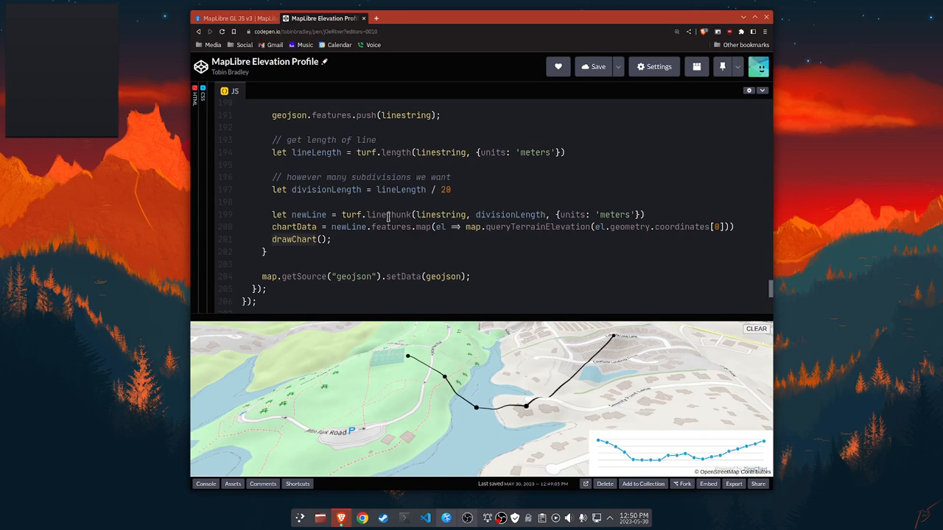
scroll(up, 3)
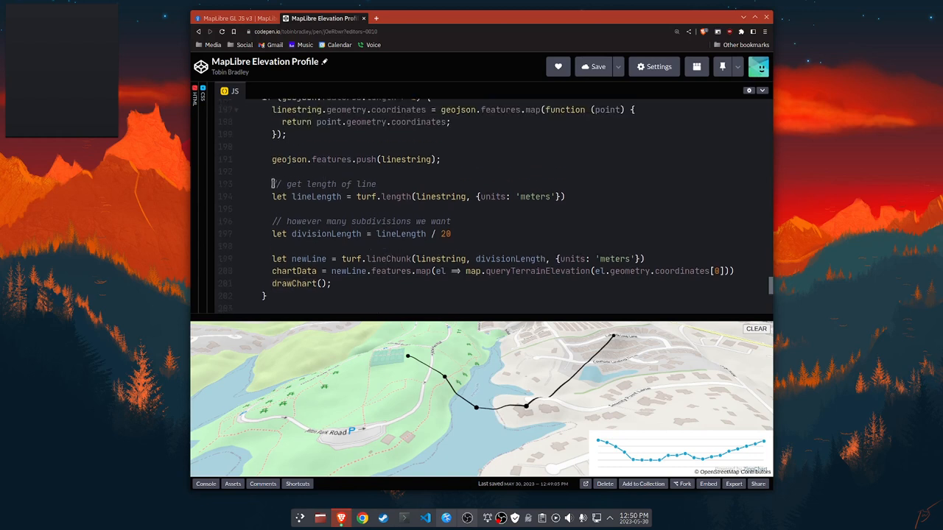